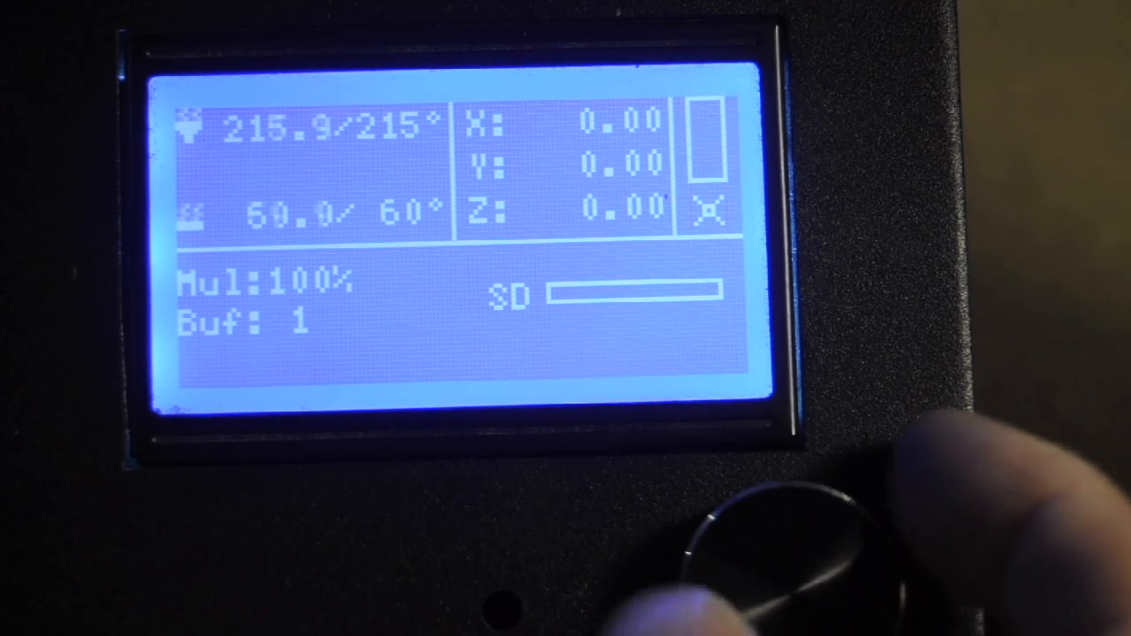
Bring up the main menu from the status screen and move the highlight down toward Extruder.
{"action": "left_click", "coordinate": [751, 531]}
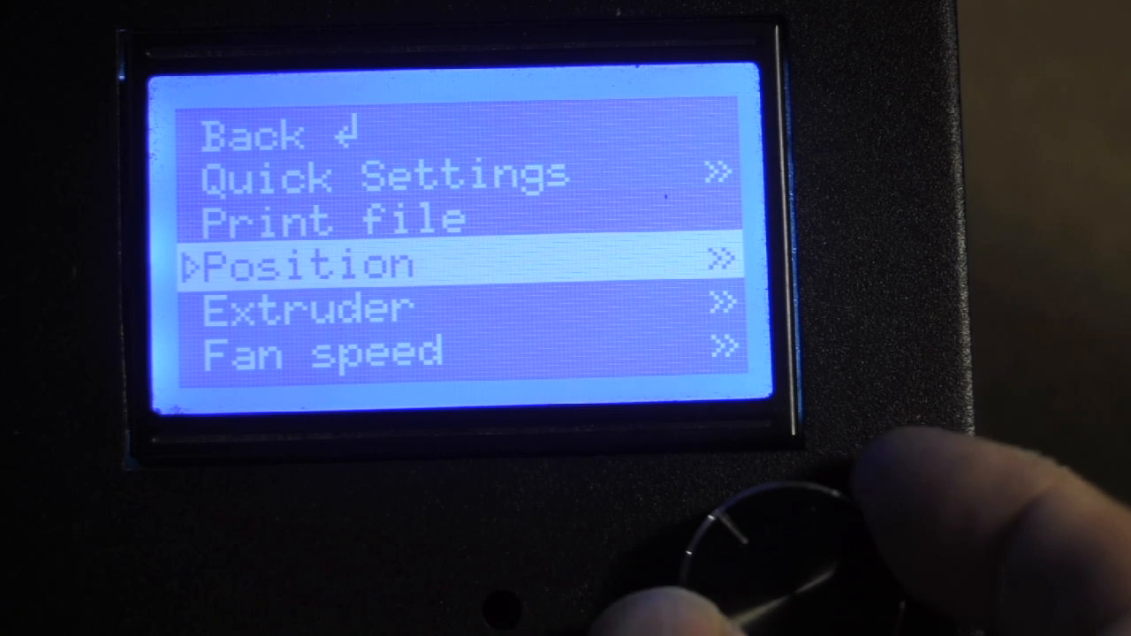
{"action": "scroll", "scroll_direction": "down", "scroll_amount": 3}
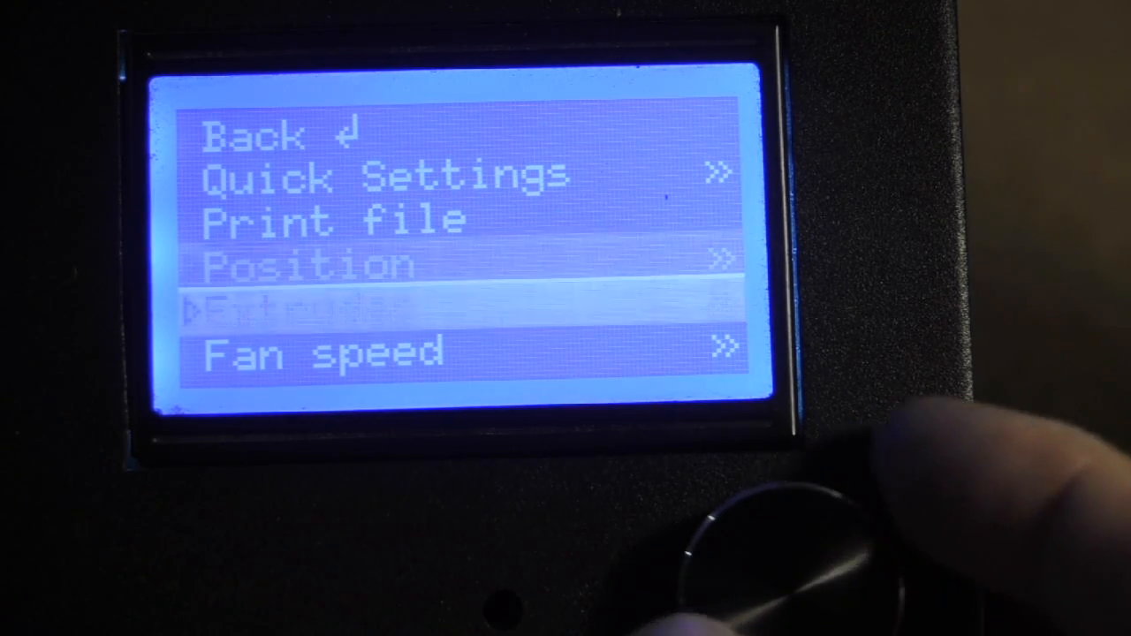
Scroll past Extruder to SD Card and enter its print/unmount/delete options.
{"action": "scroll", "scroll_direction": "down", "scroll_amount": 3}
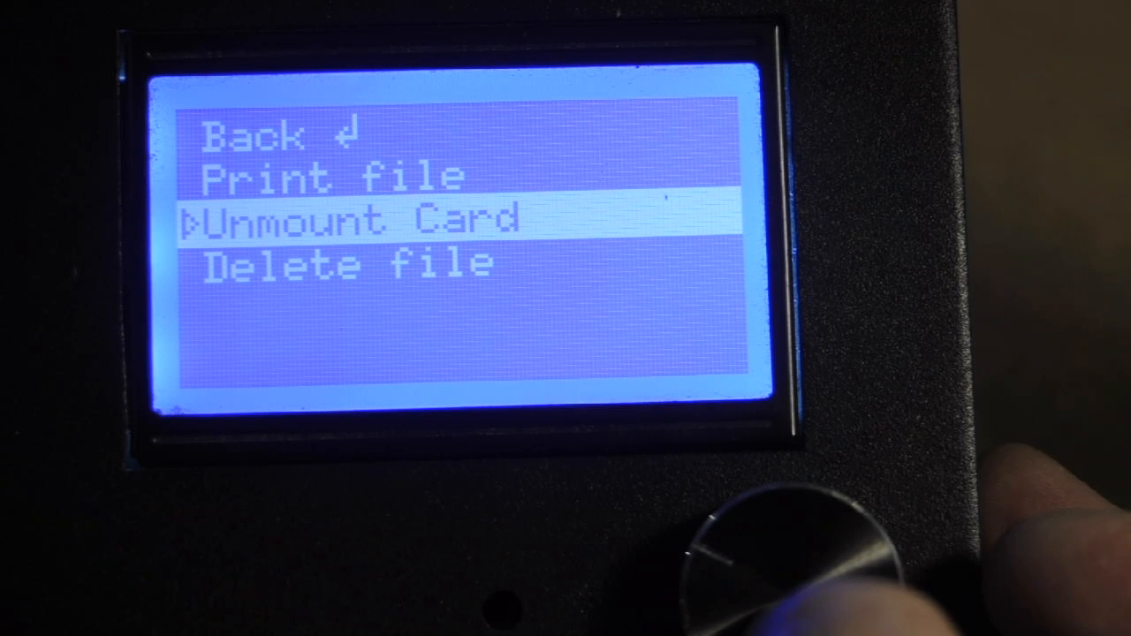
{"action": "left_click", "coordinate": [354, 220]}
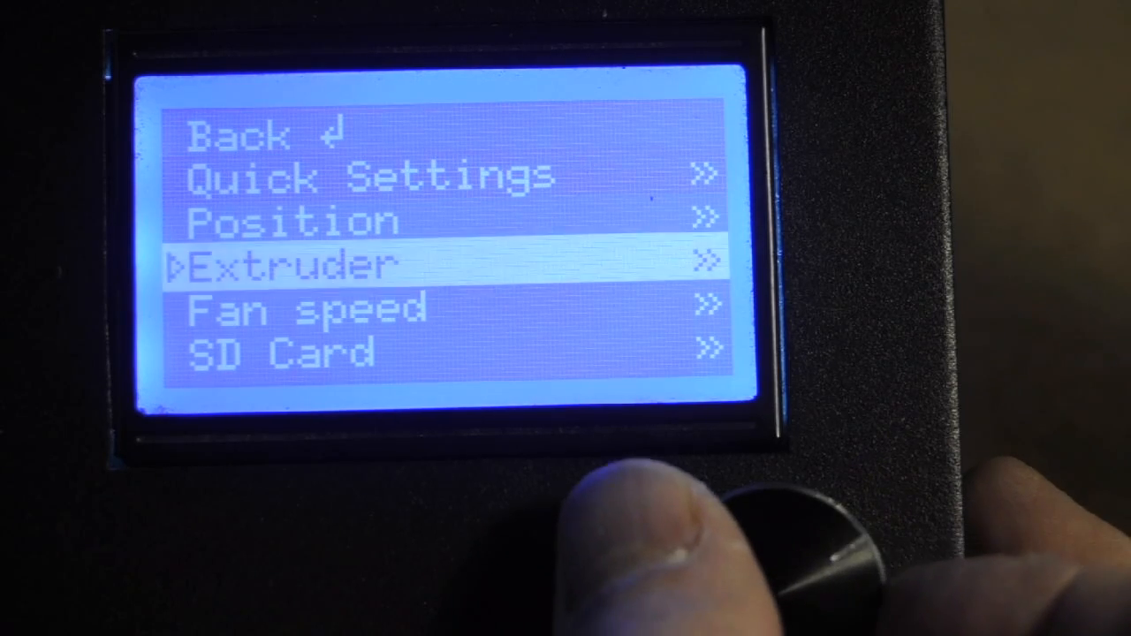
Stop the running SD print from the card options and return to the Idle status screen.
{"action": "scroll", "scroll_direction": "down", "scroll_amount": 3}
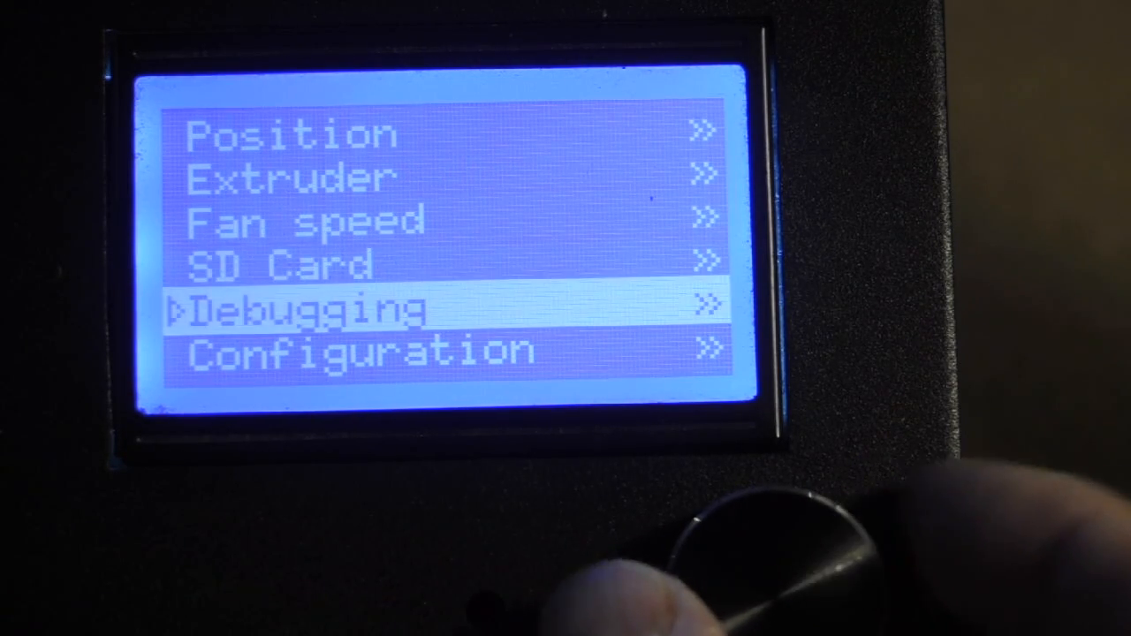
{"action": "left_click", "coordinate": [752, 530]}
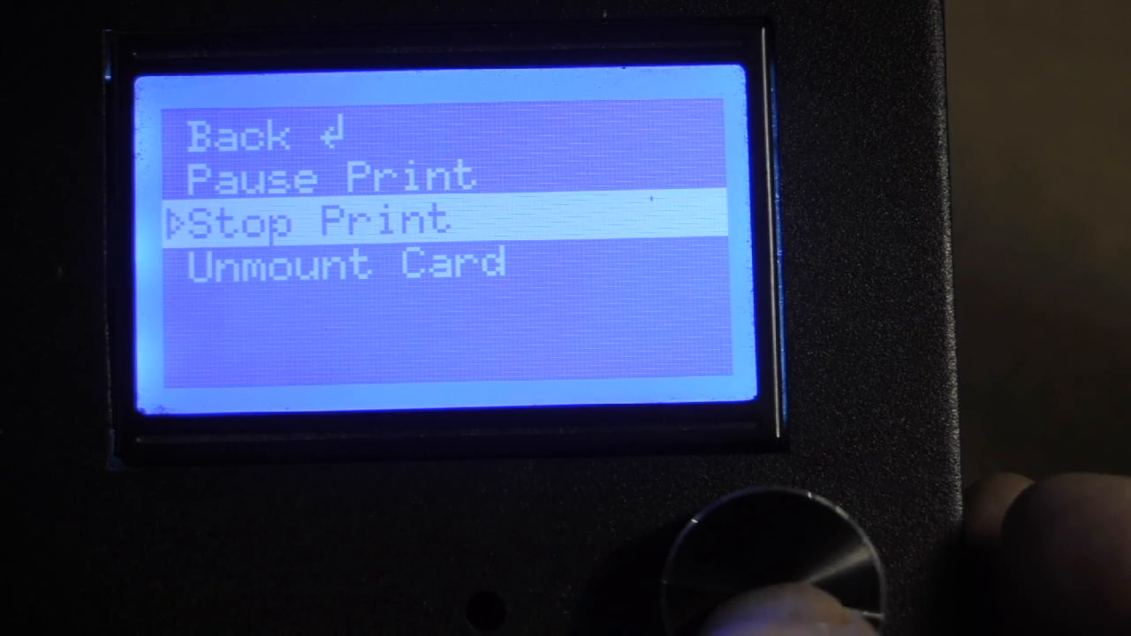
{"action": "scroll", "scroll_direction": "down", "scroll_amount": 3}
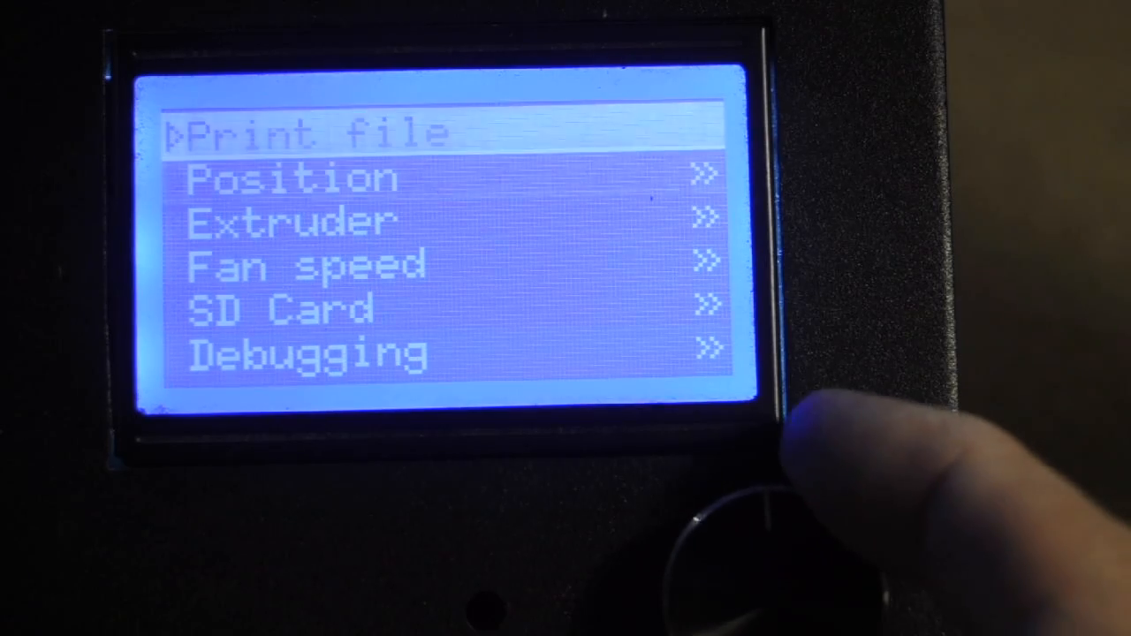
{"action": "left_click", "coordinate": [751, 531]}
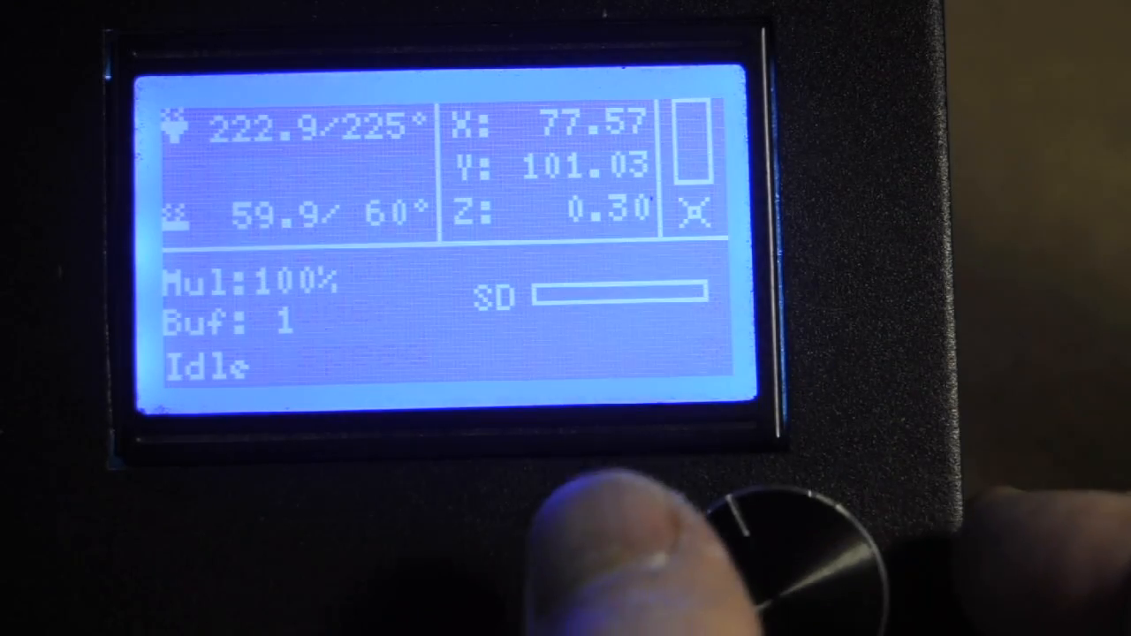